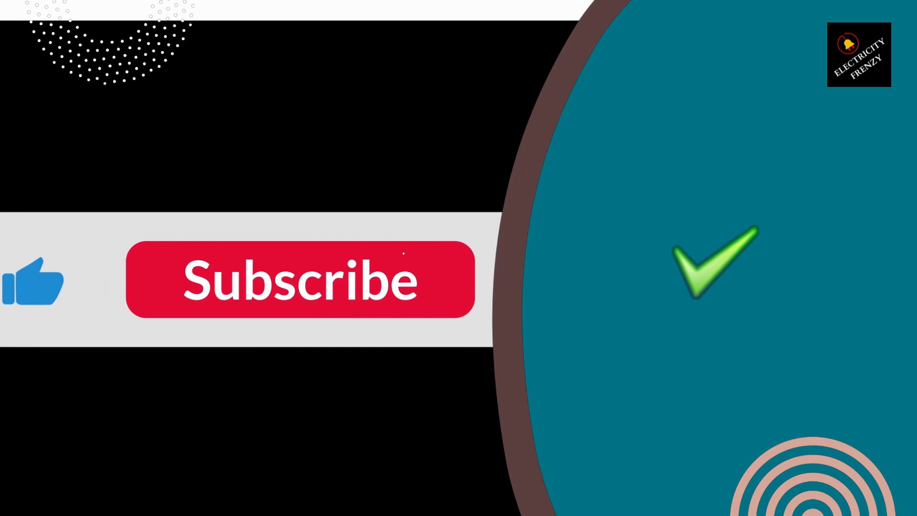
Play the outro until the red Subscribe button turns grey Subscribed beside the green checkmark
click(300, 279)
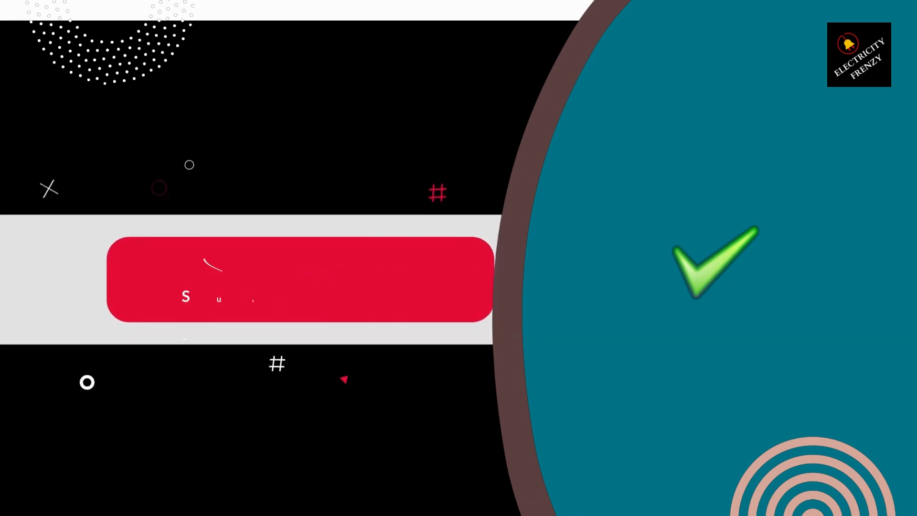
click(298, 279)
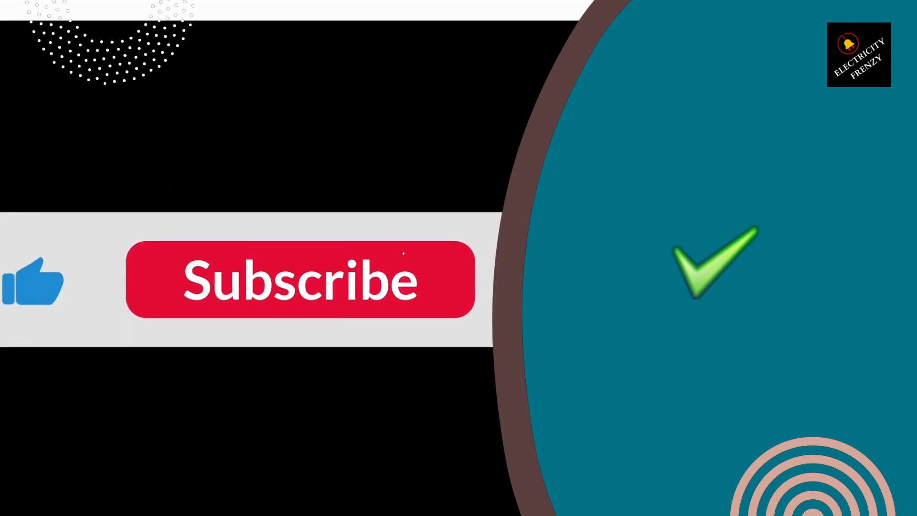
click(300, 279)
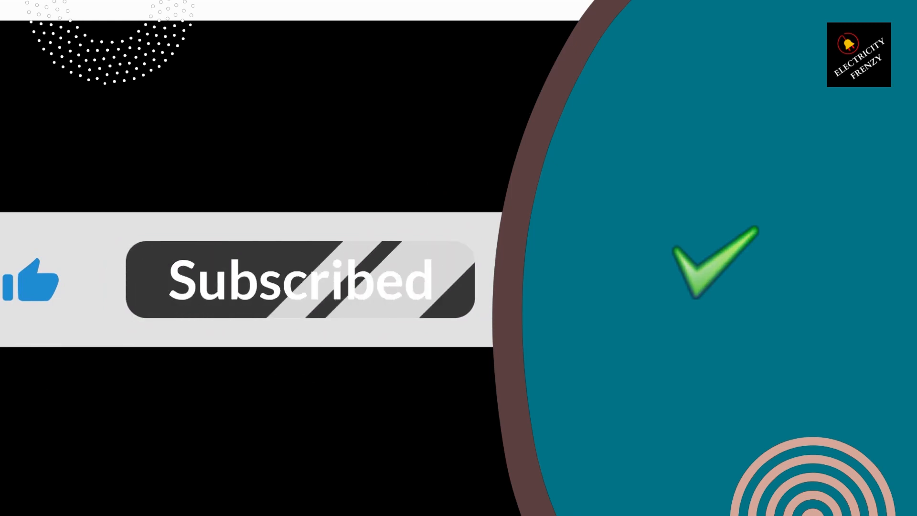